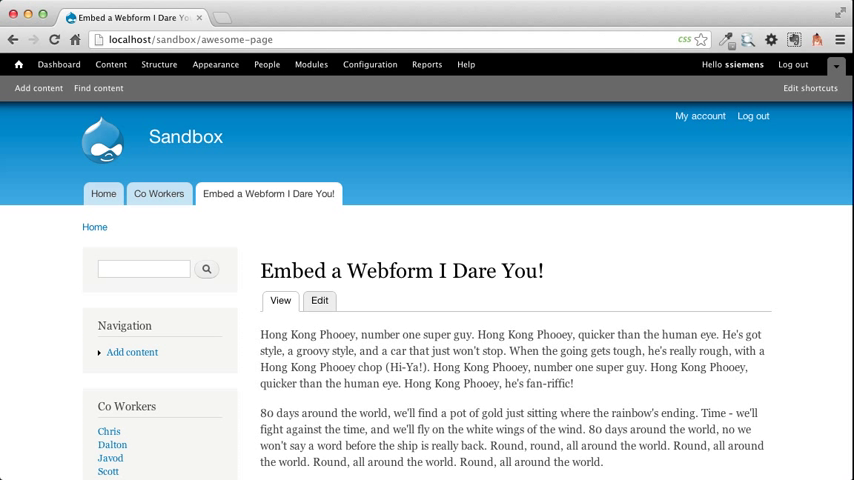
mouse_move(534, 234)
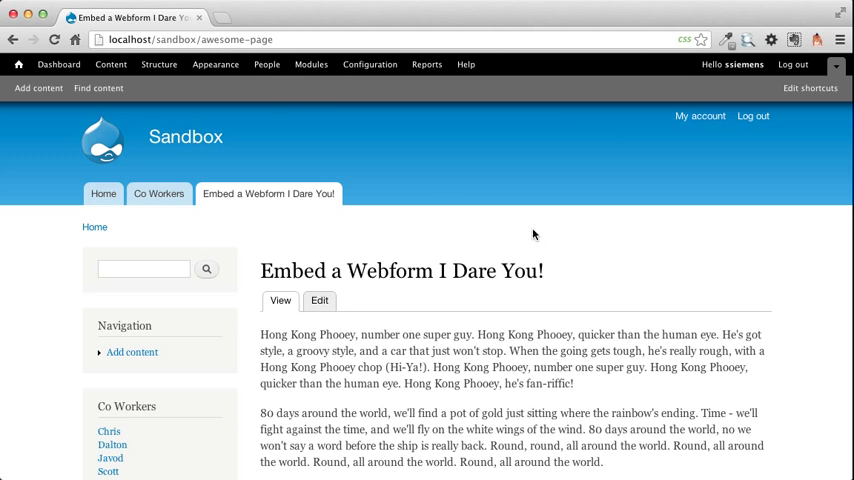
- Scroll down through the awesome-page article
scroll("down", 3)
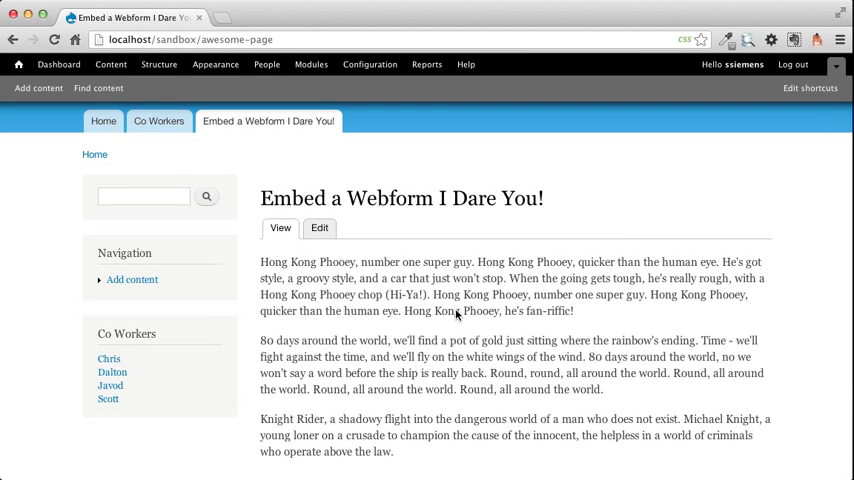
scroll("down", 3)
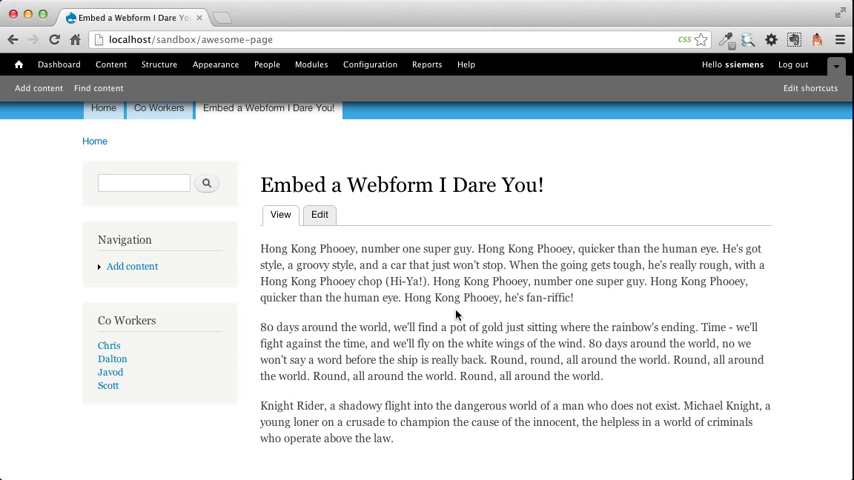
mouse_move(610, 285)
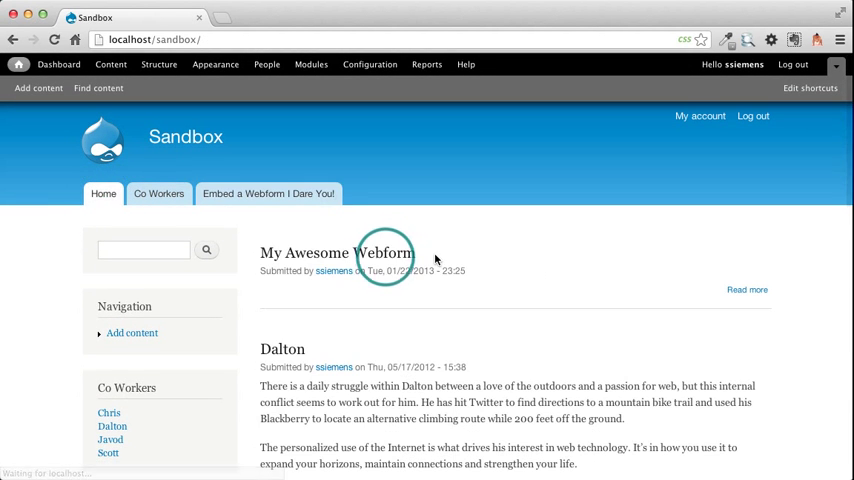
- Open 'My Awesome Webform' and scroll through its Name, Email and Message fields
left_click(336, 252)
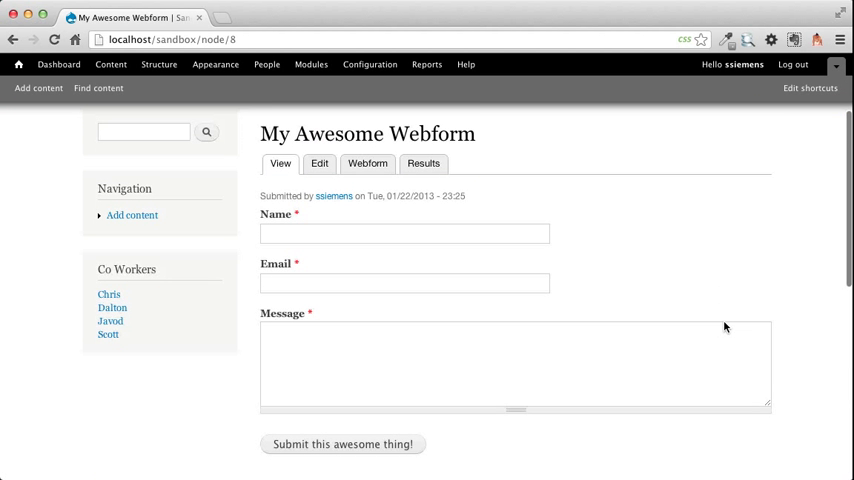
scroll("down", 3)
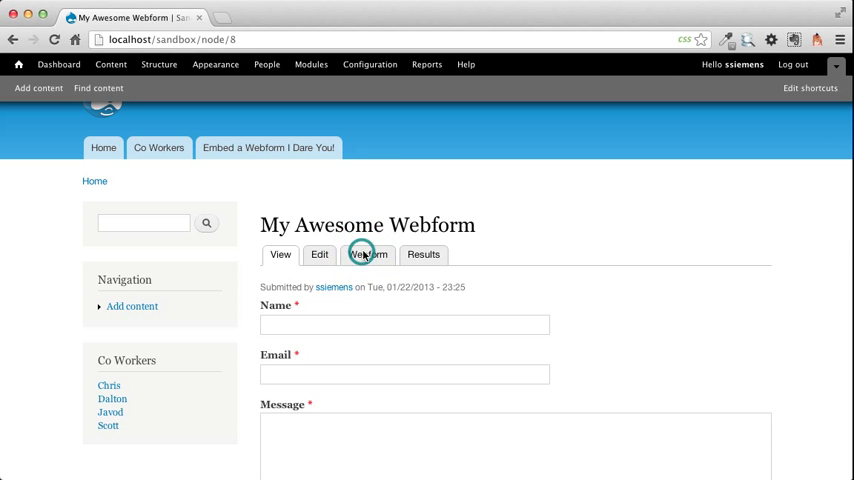
- Enable 'Available as block' in the webform's advanced form settings and save the configuration
left_click(369, 254)
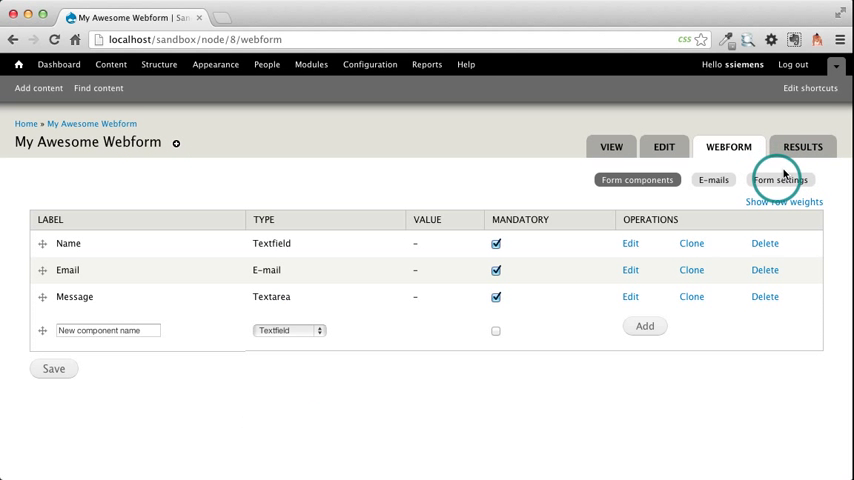
left_click(780, 180)
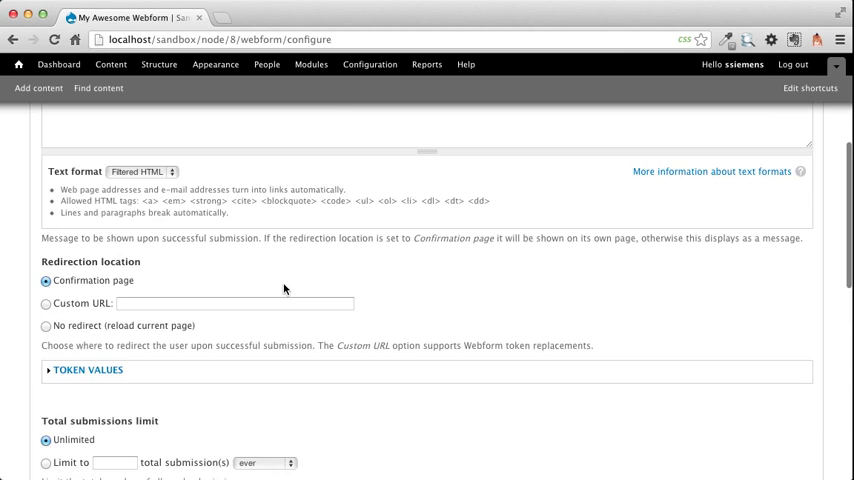
scroll("down", 3)
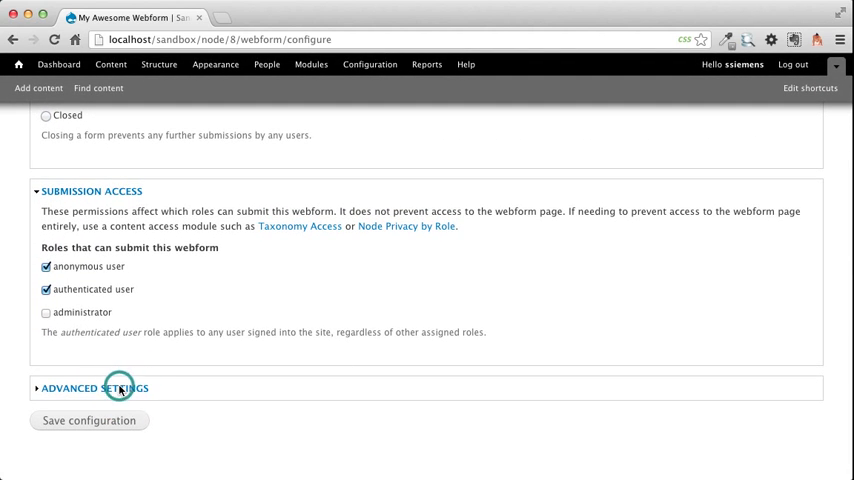
left_click(94, 388)
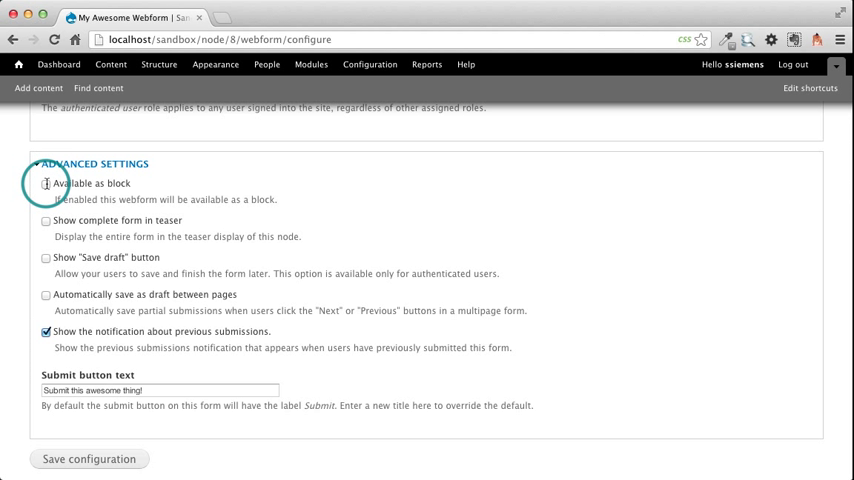
left_click(45, 183)
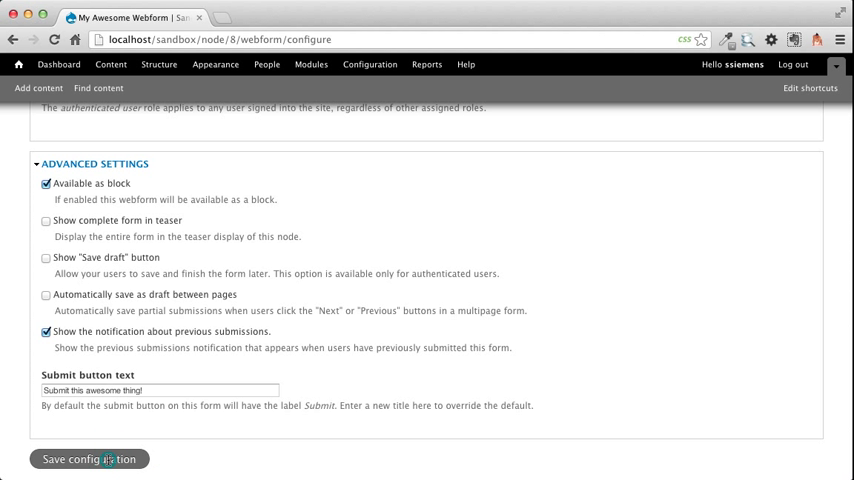
left_click(88, 459)
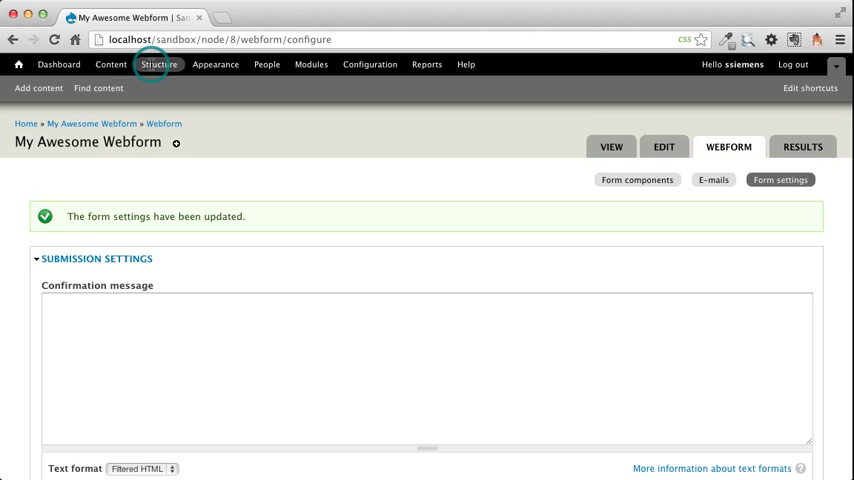
- Go to Structure > Blocks and scroll to the 'Webform: My Awesome Webform' row
left_click(159, 64)
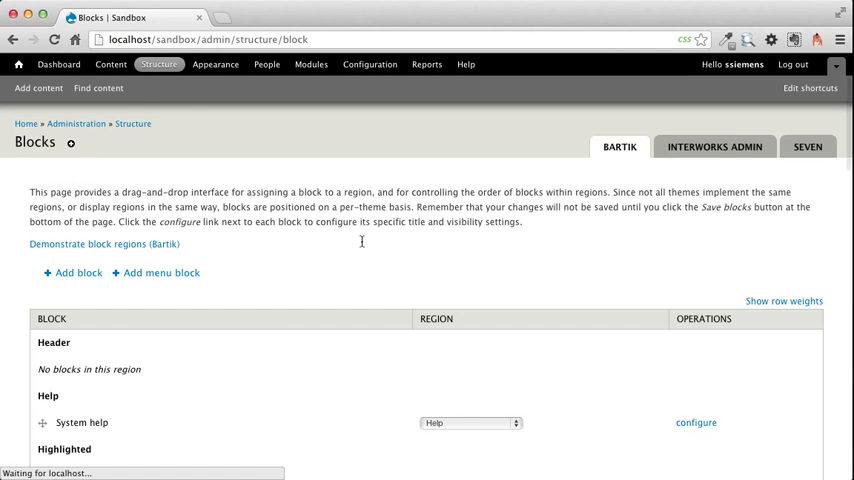
scroll("down", 3)
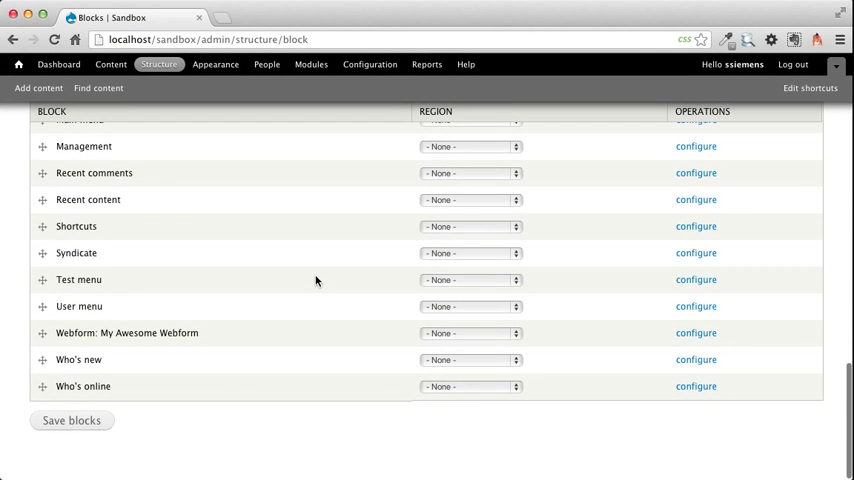
mouse_move(418, 335)
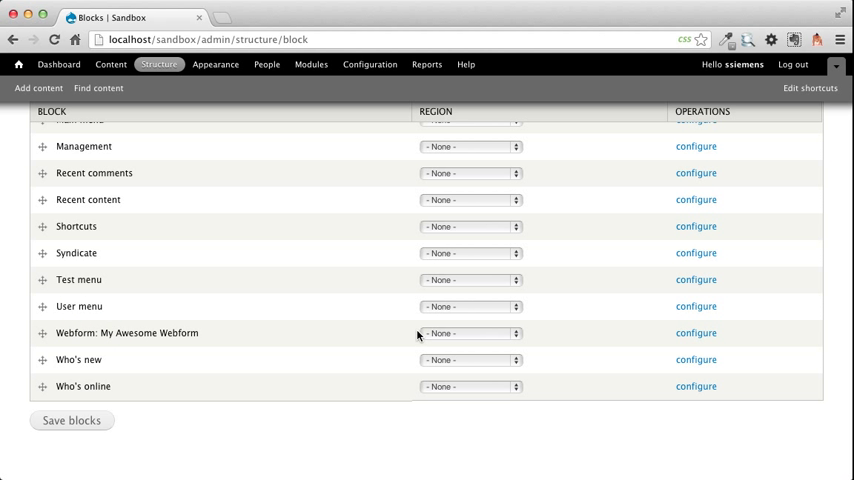
mouse_move(543, 334)
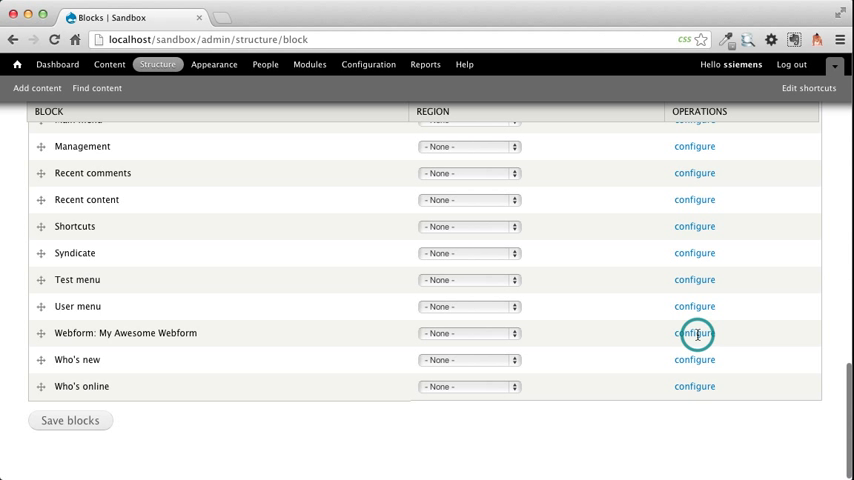
- Put the webform block in the Bartik Content region, shown only on 'awesome-page'
left_click(694, 333)
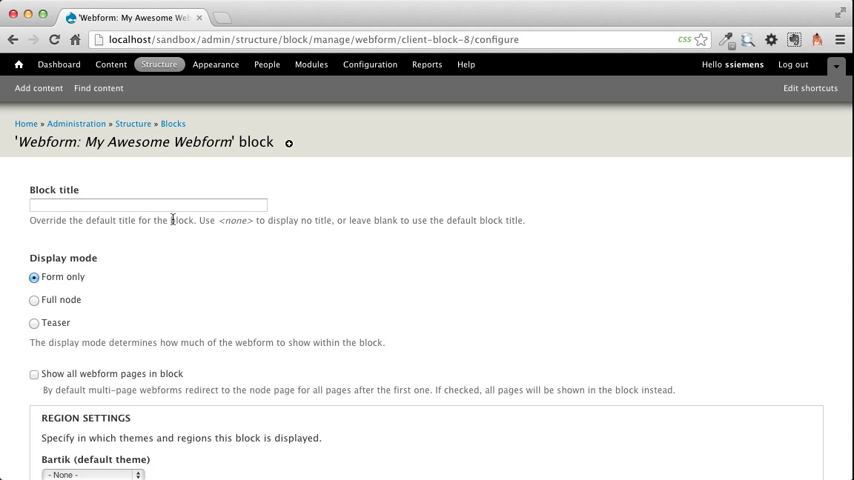
mouse_move(328, 249)
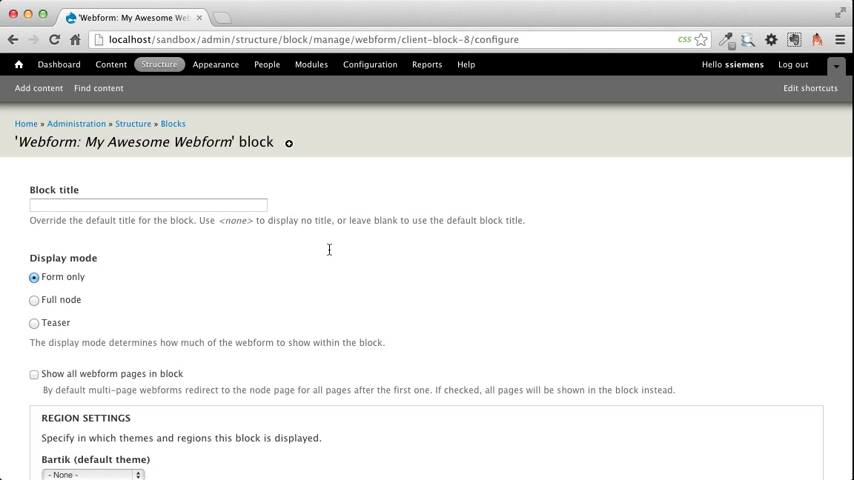
scroll("down", 3)
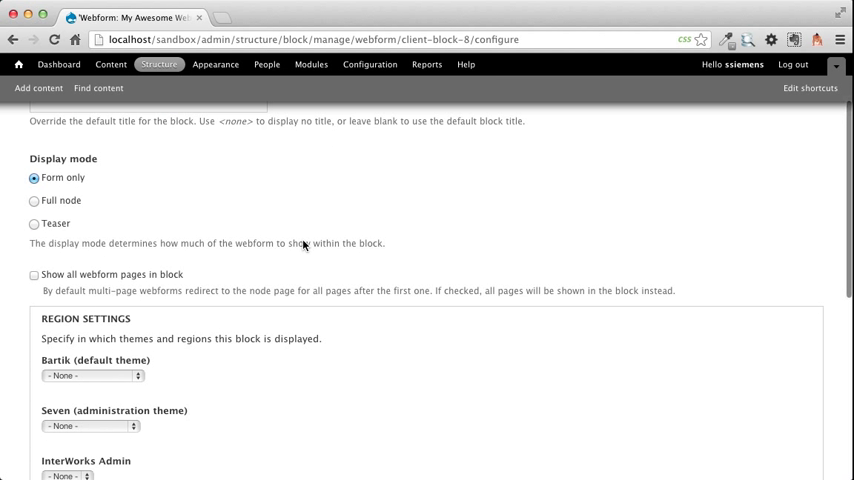
mouse_move(109, 180)
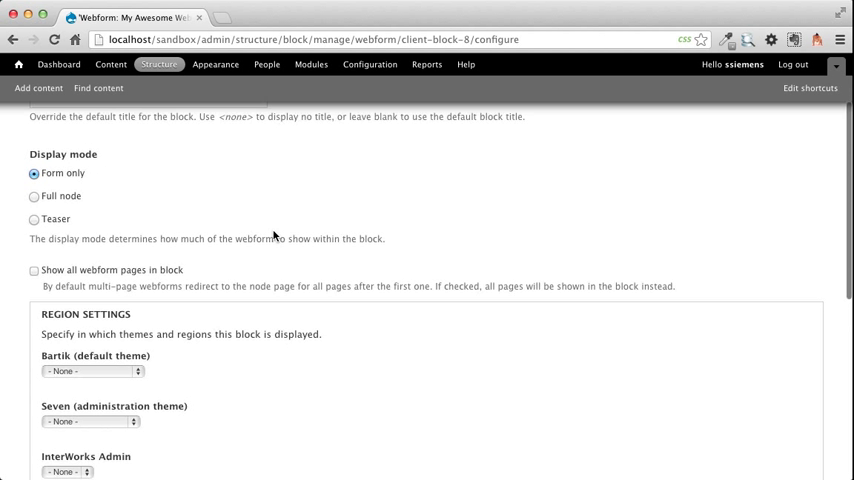
scroll("down", 3)
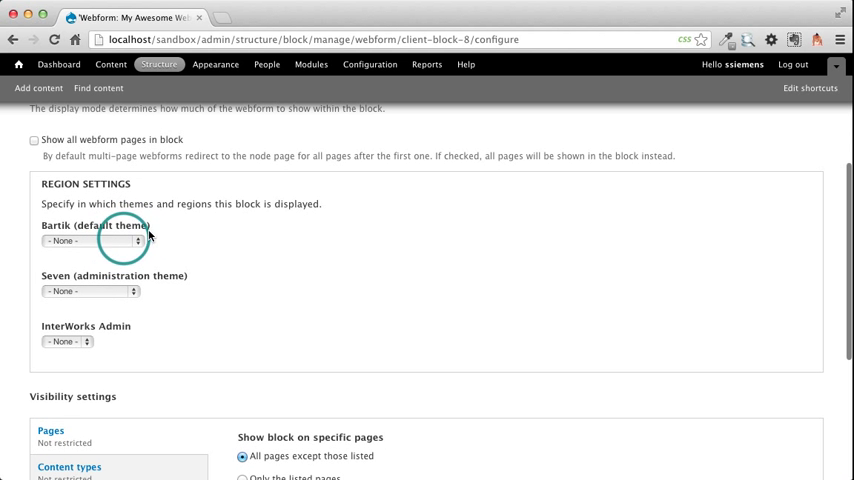
left_click(90, 241)
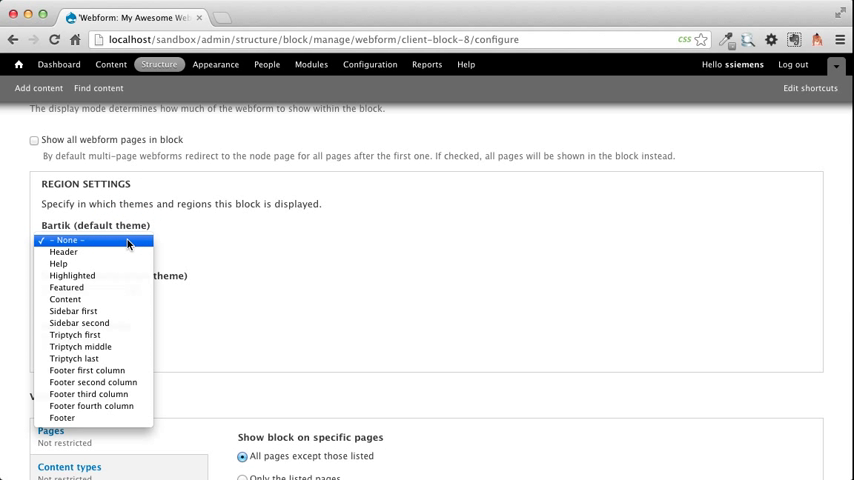
mouse_move(66, 288)
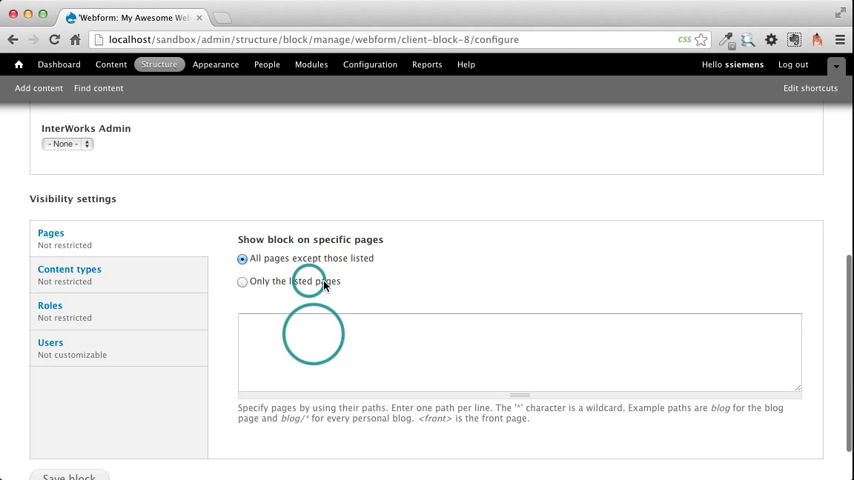
left_click(242, 281)
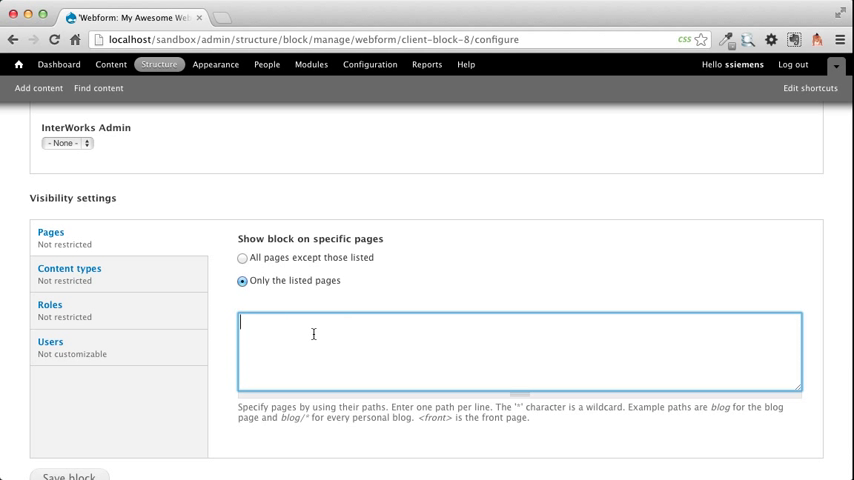
type("awesome-page")
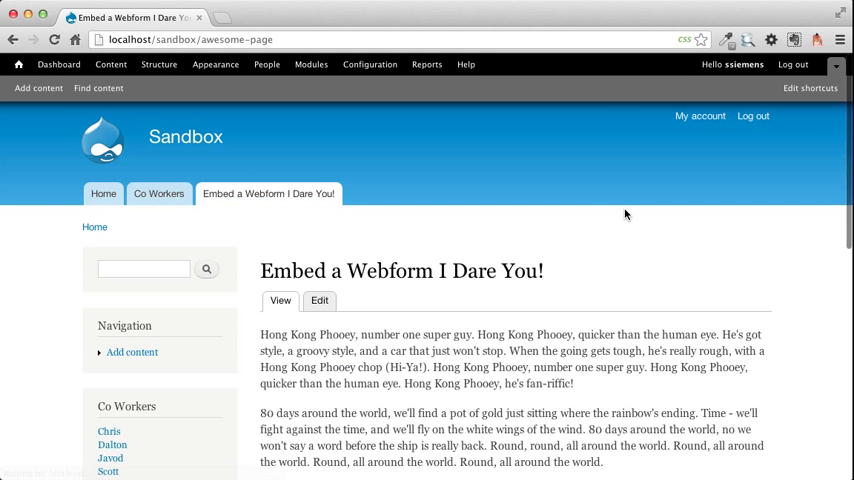
- Scroll awesome-page to see My Awesome Webform embedded below the article text
scroll("down", 3)
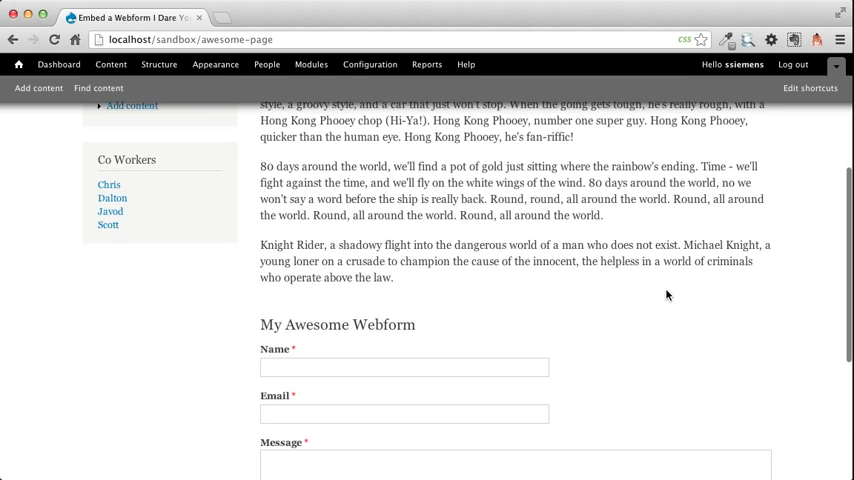
scroll("down", 3)
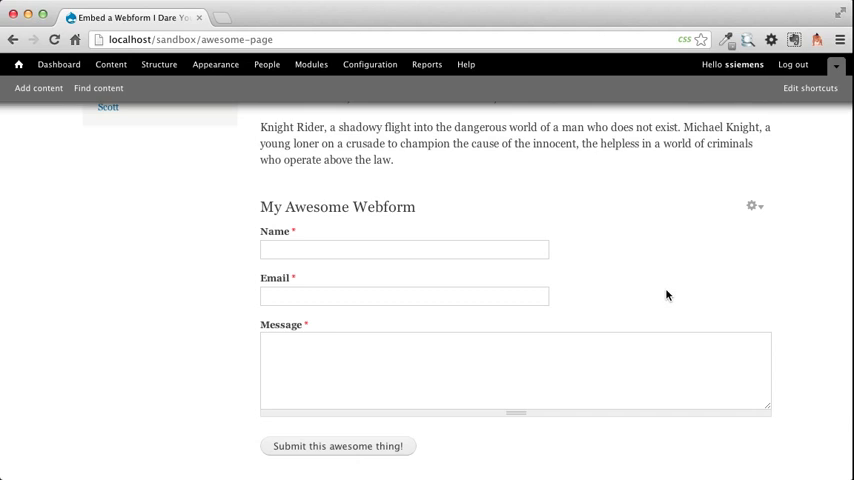
scroll("up", 3)
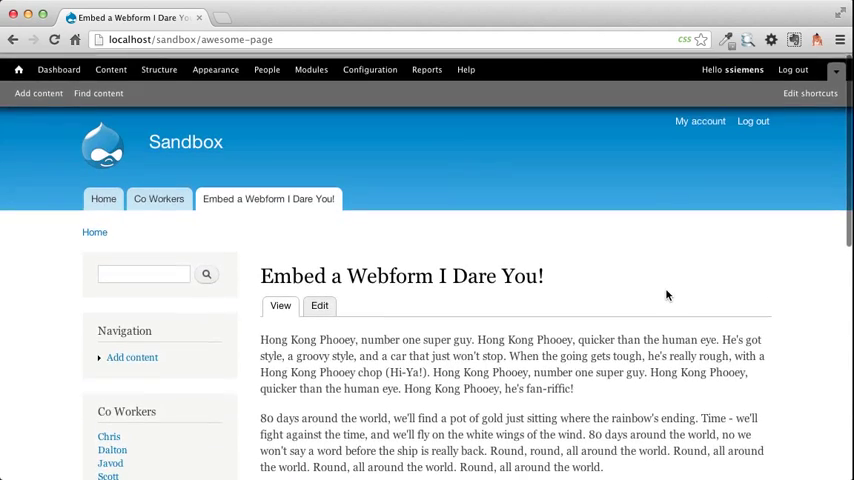
scroll("down", 3)
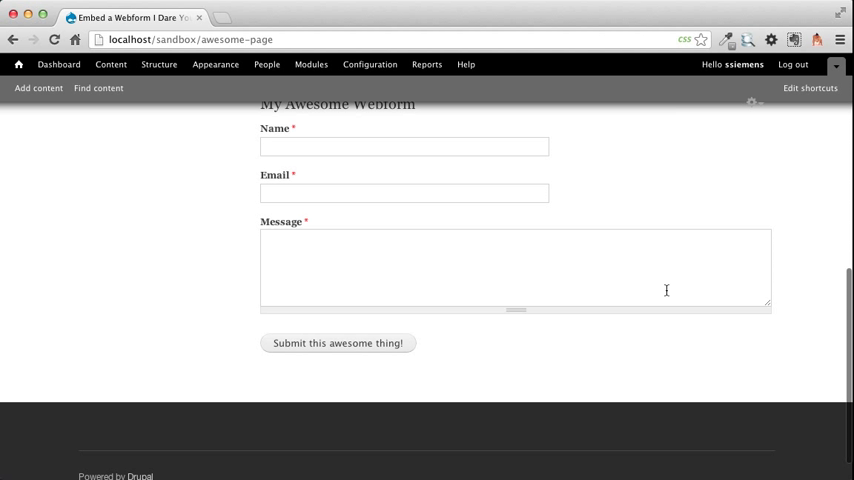